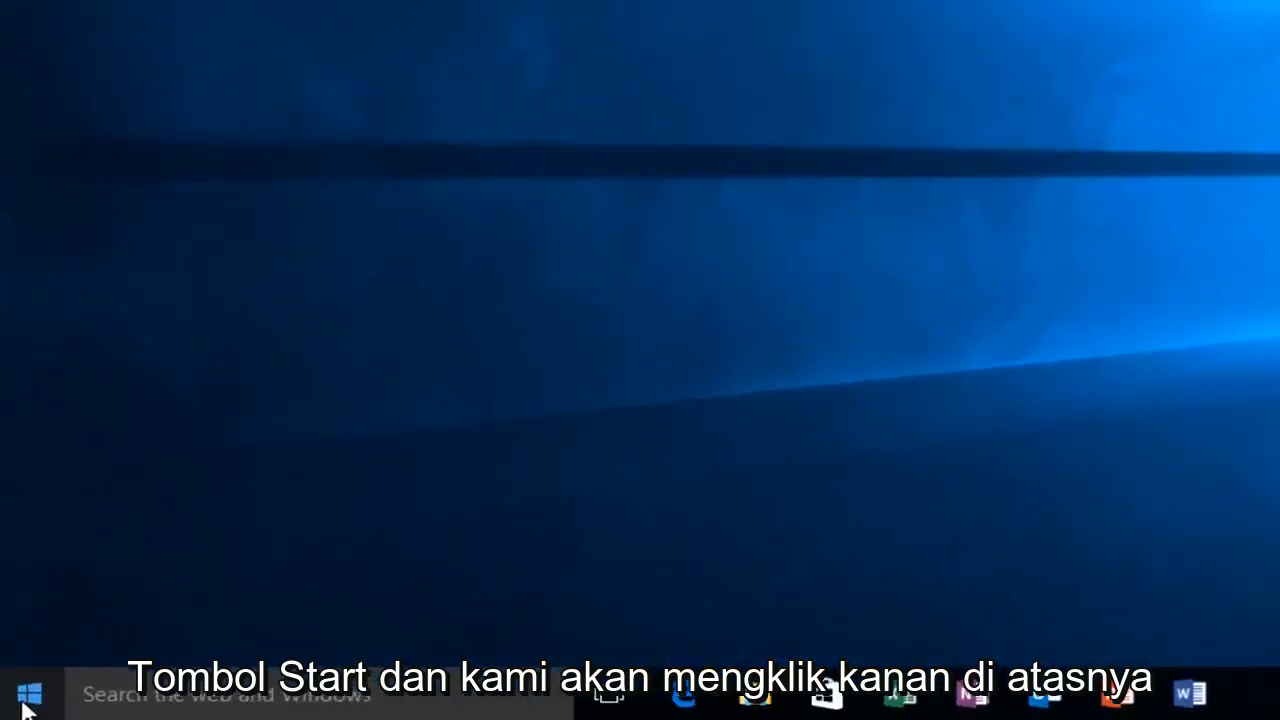
Step: Launch Command Prompt (Admin) from the Start button's quick menu and approve the UAC prompt
{"action": "right_click", "coordinate": [22, 692]}
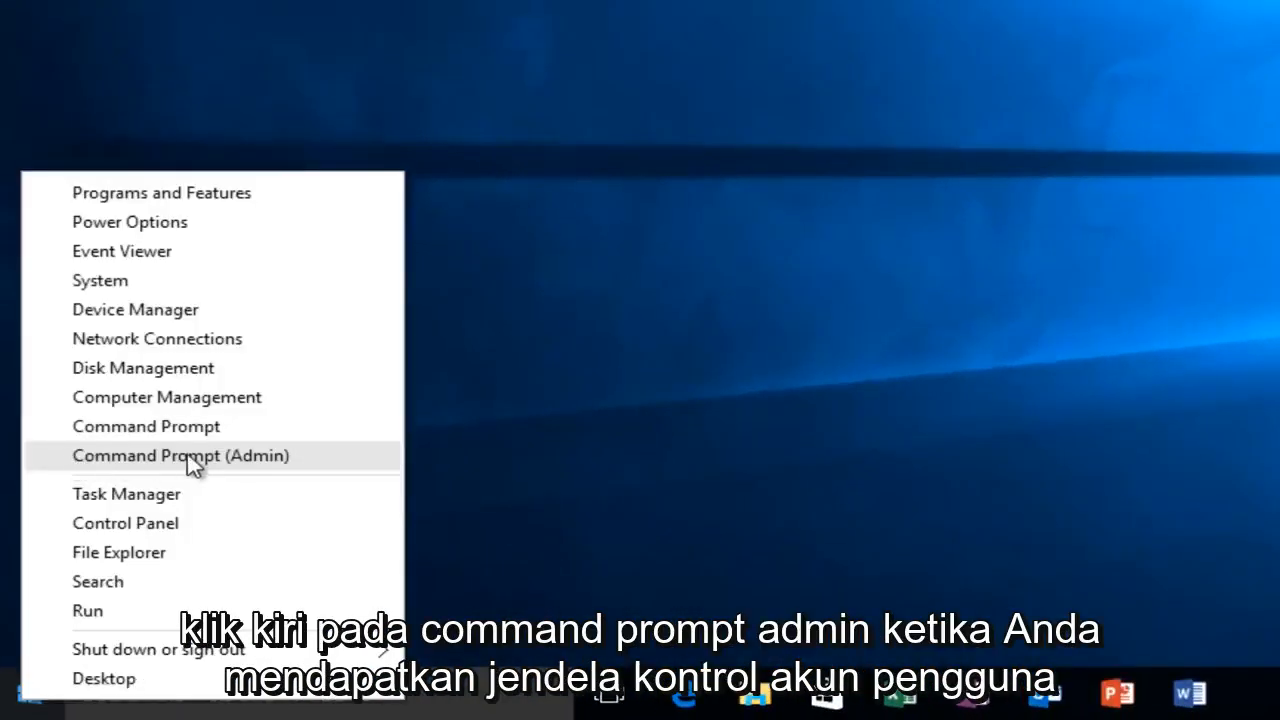
{"action": "left_click", "coordinate": [180, 456]}
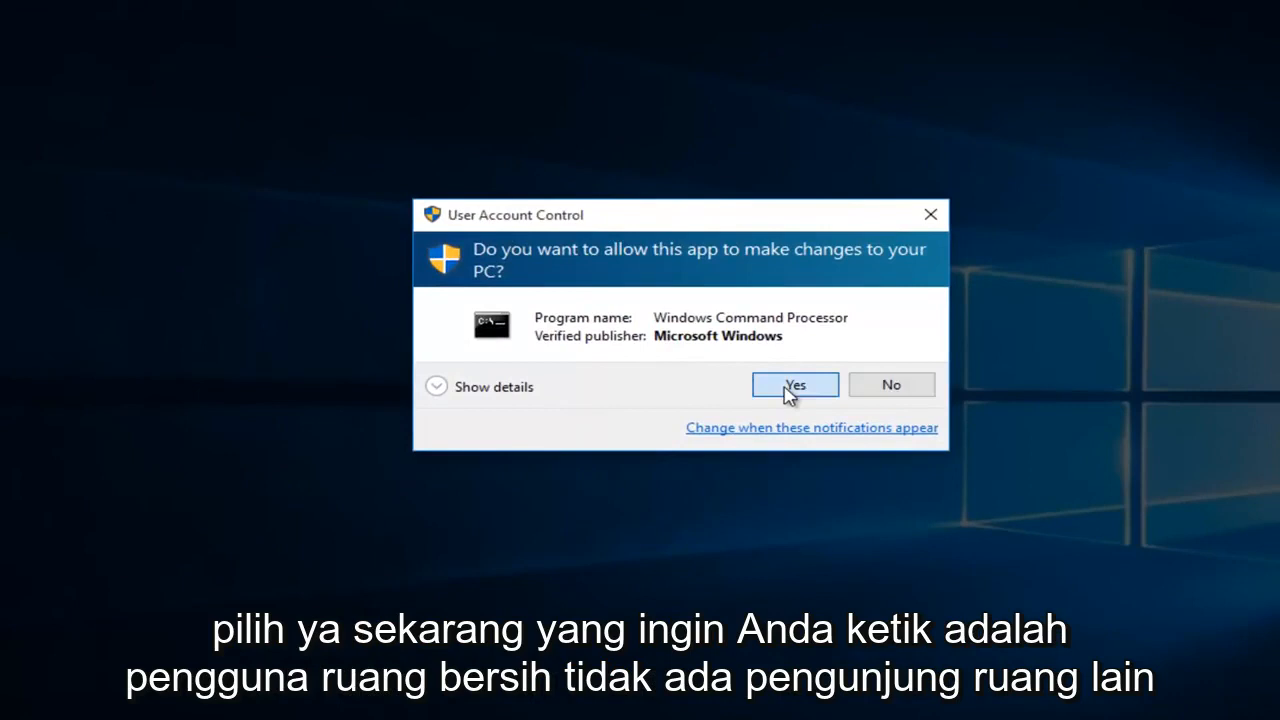
{"action": "left_click", "coordinate": [796, 384]}
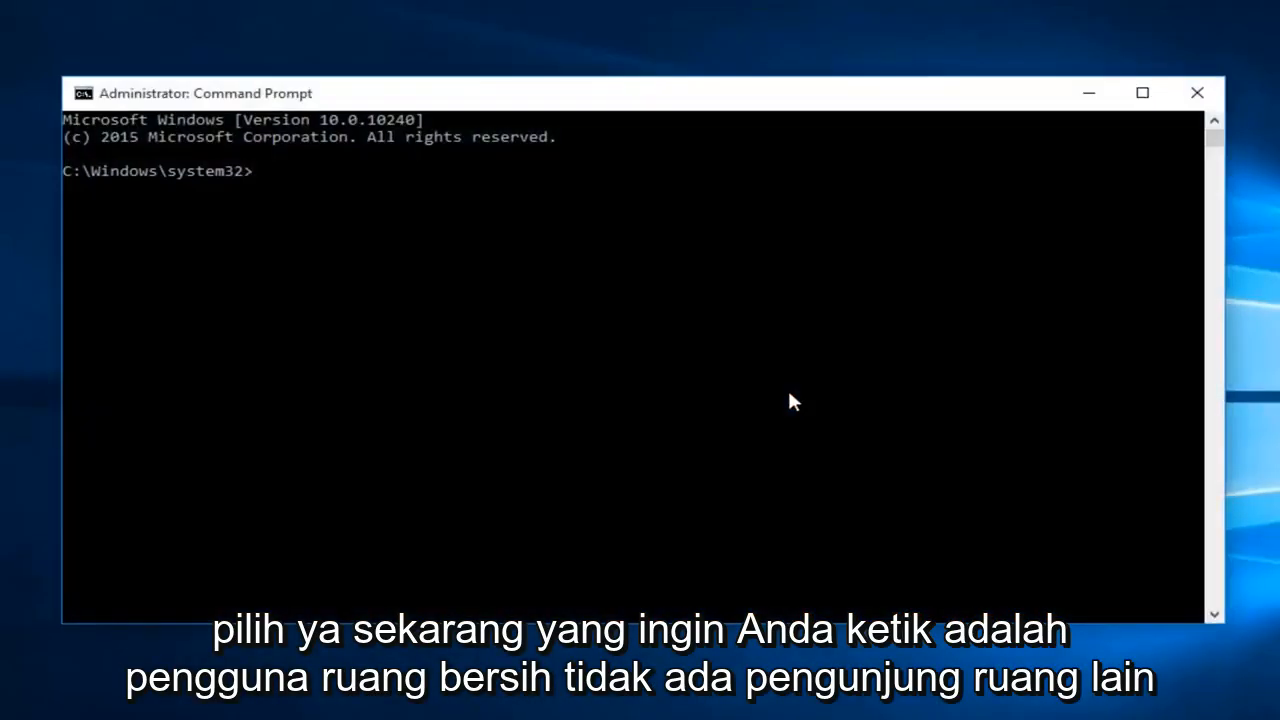
Step: Run 'net user Visitor /add /active:yes' to create the active Visitor account
{"action": "type", "text": "ne"}
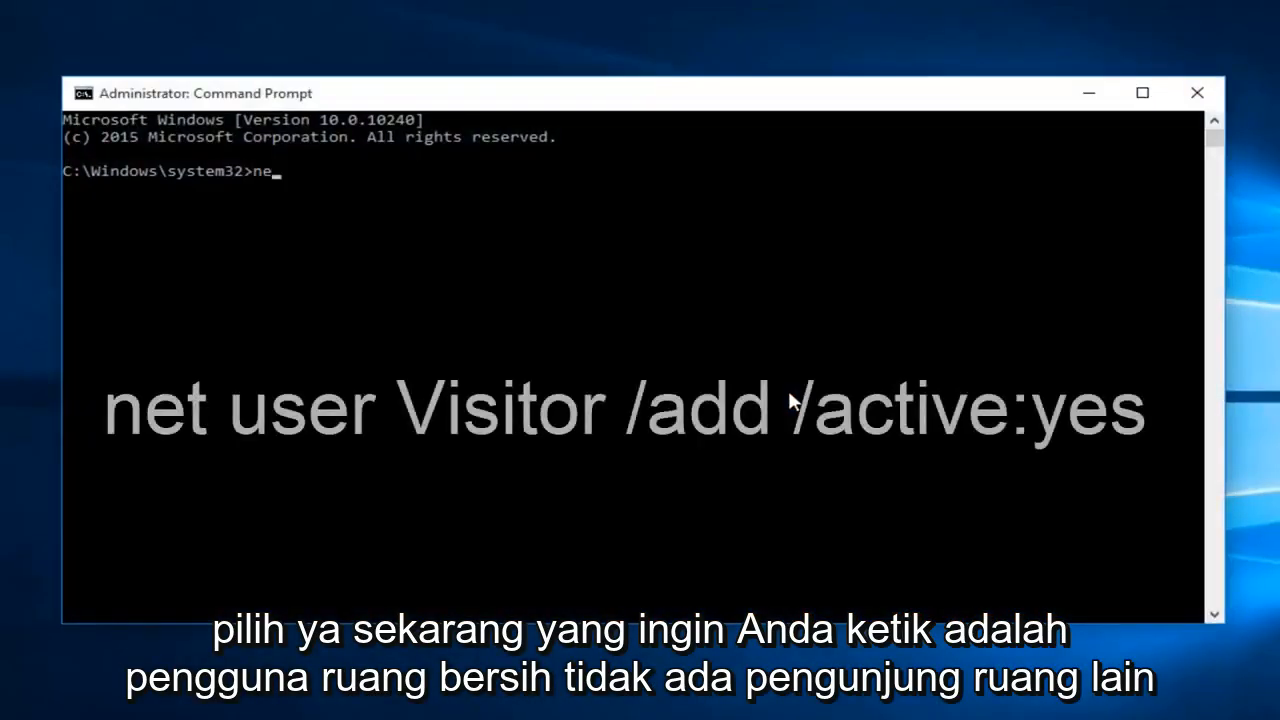
{"action": "type", "text": "t u"}
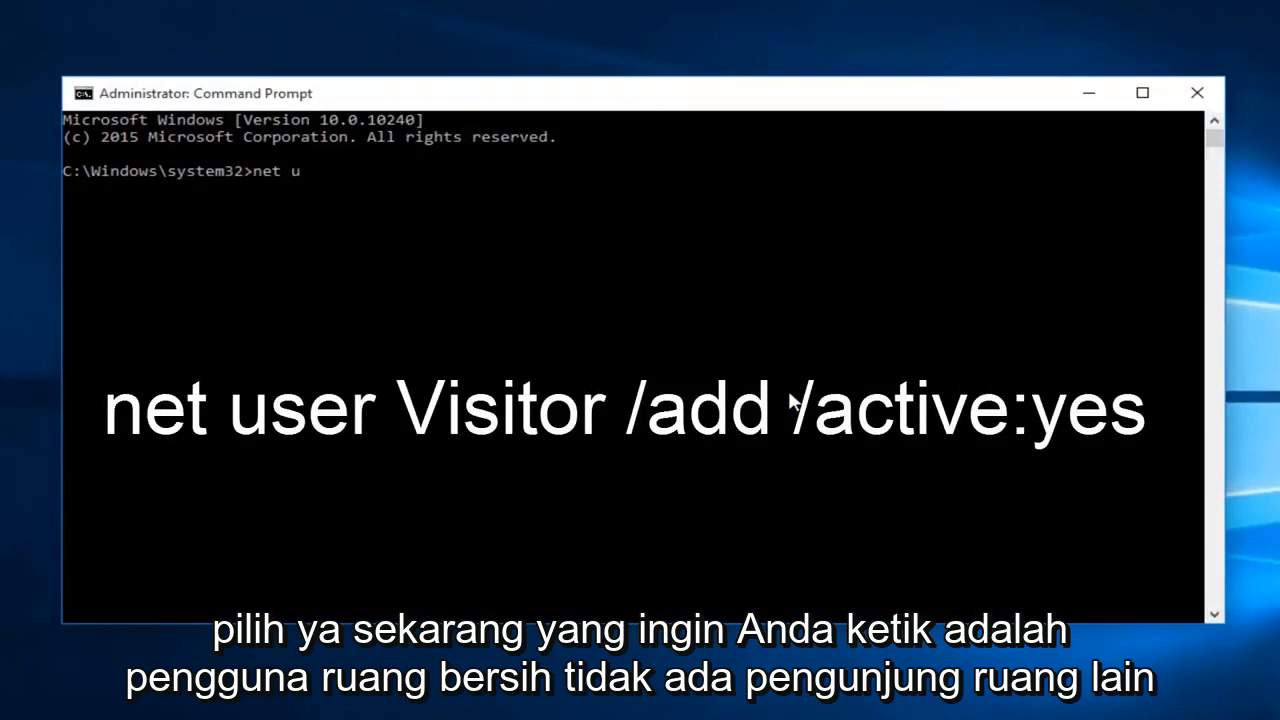
{"action": "type", "text": "ser V"}
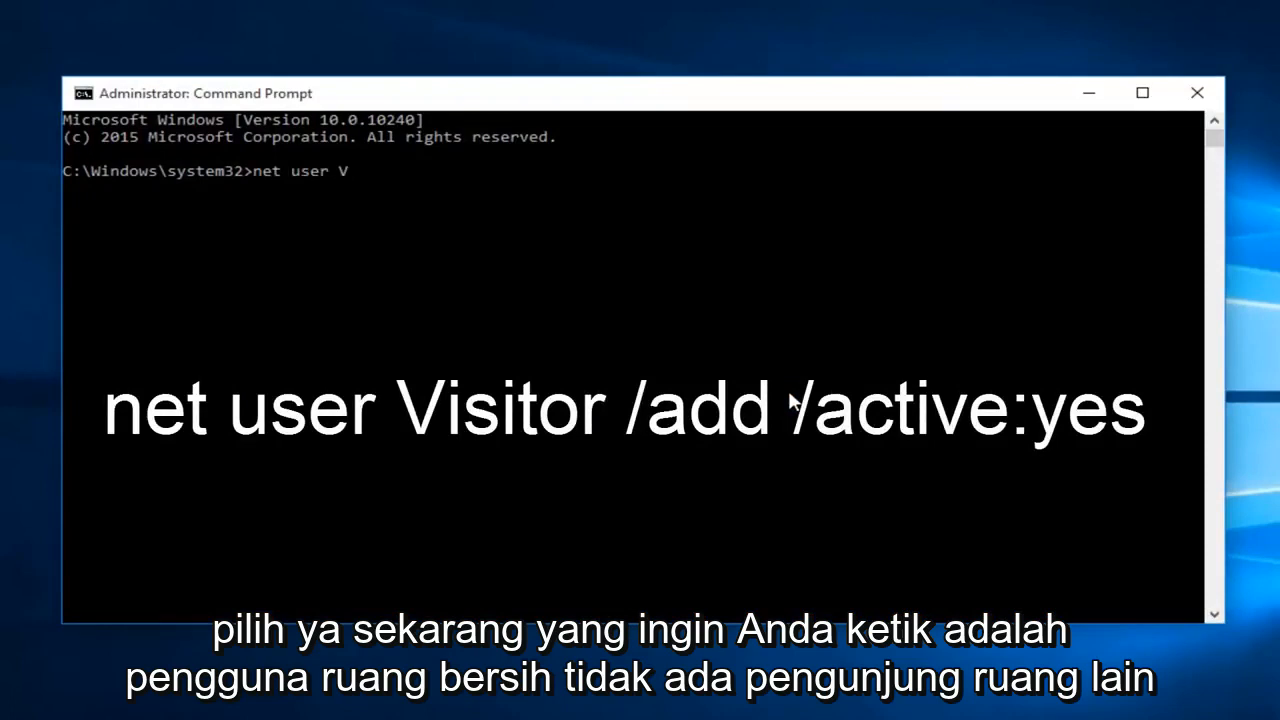
{"action": "type", "text": "isitor ?"}
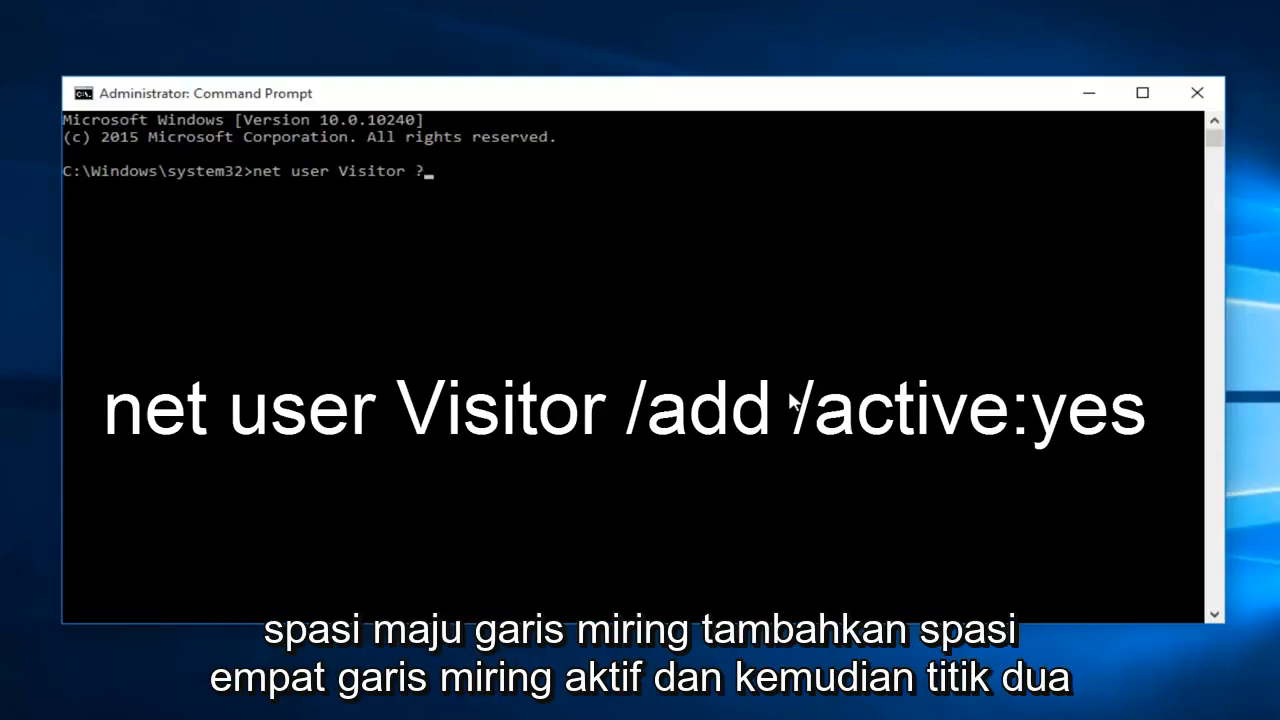
{"action": "type", "text": "/add"}
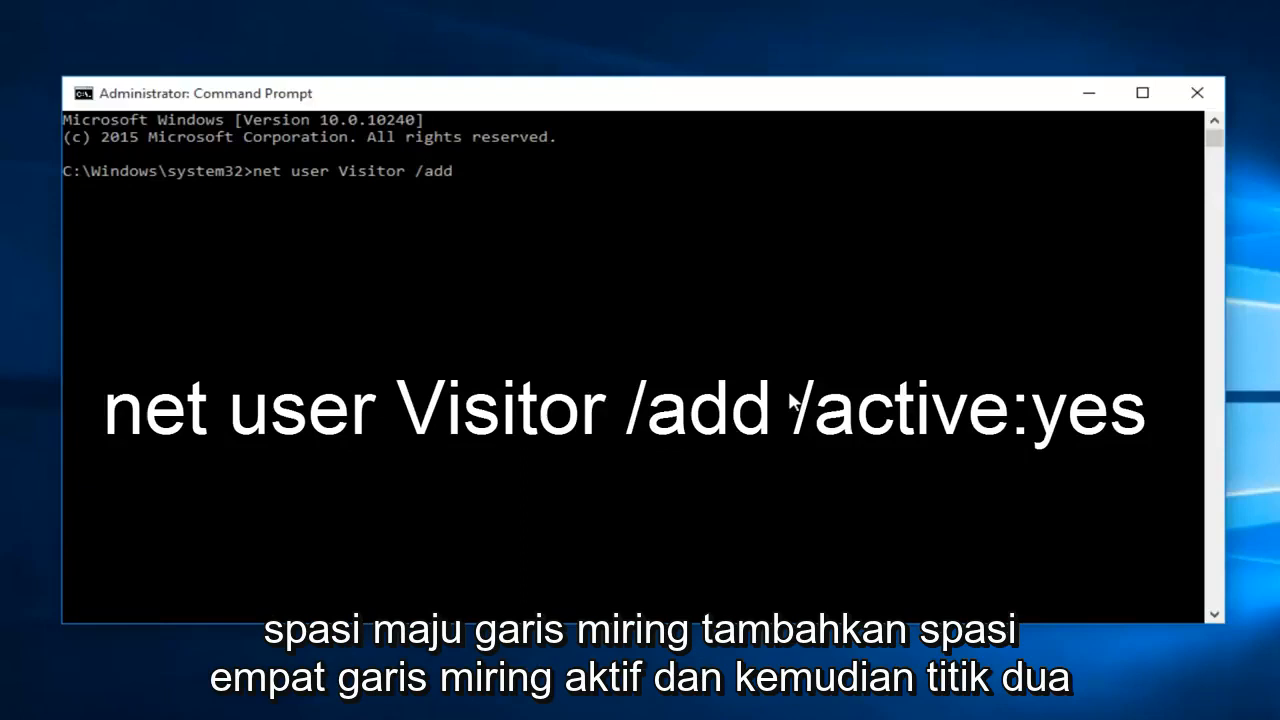
{"action": "type", "text": "/act"}
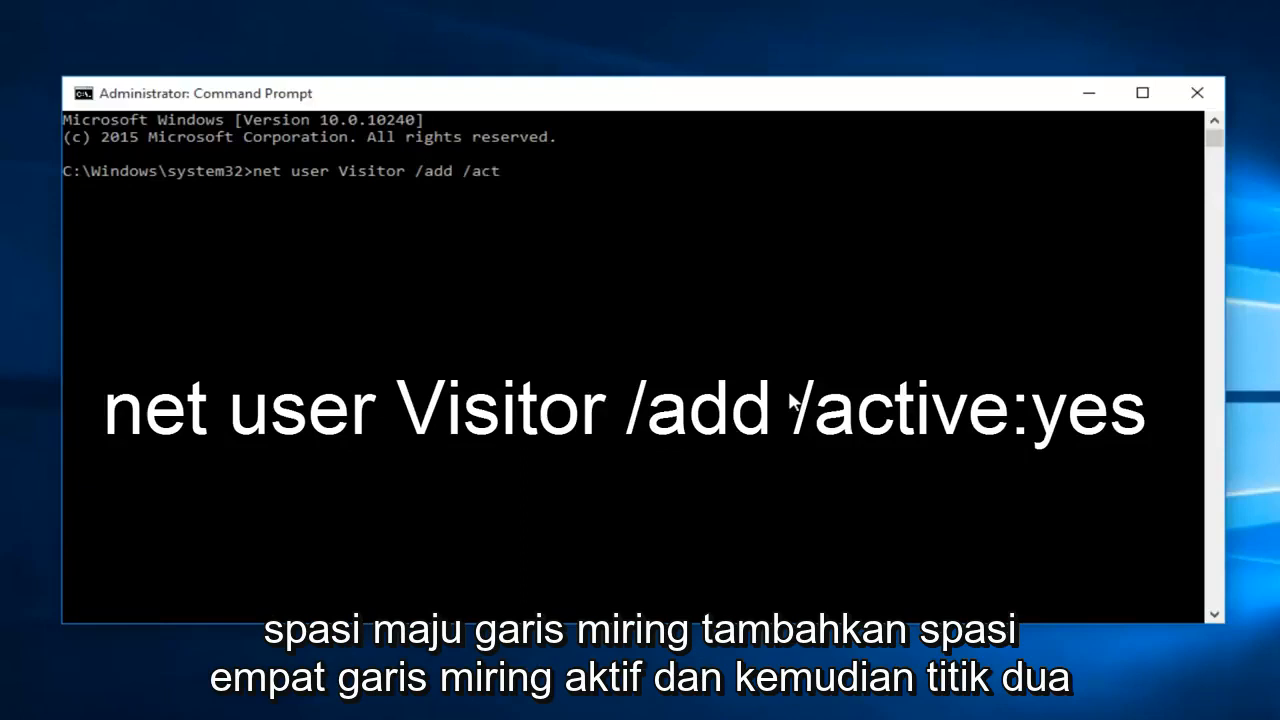
{"action": "type", "text": "ive:"}
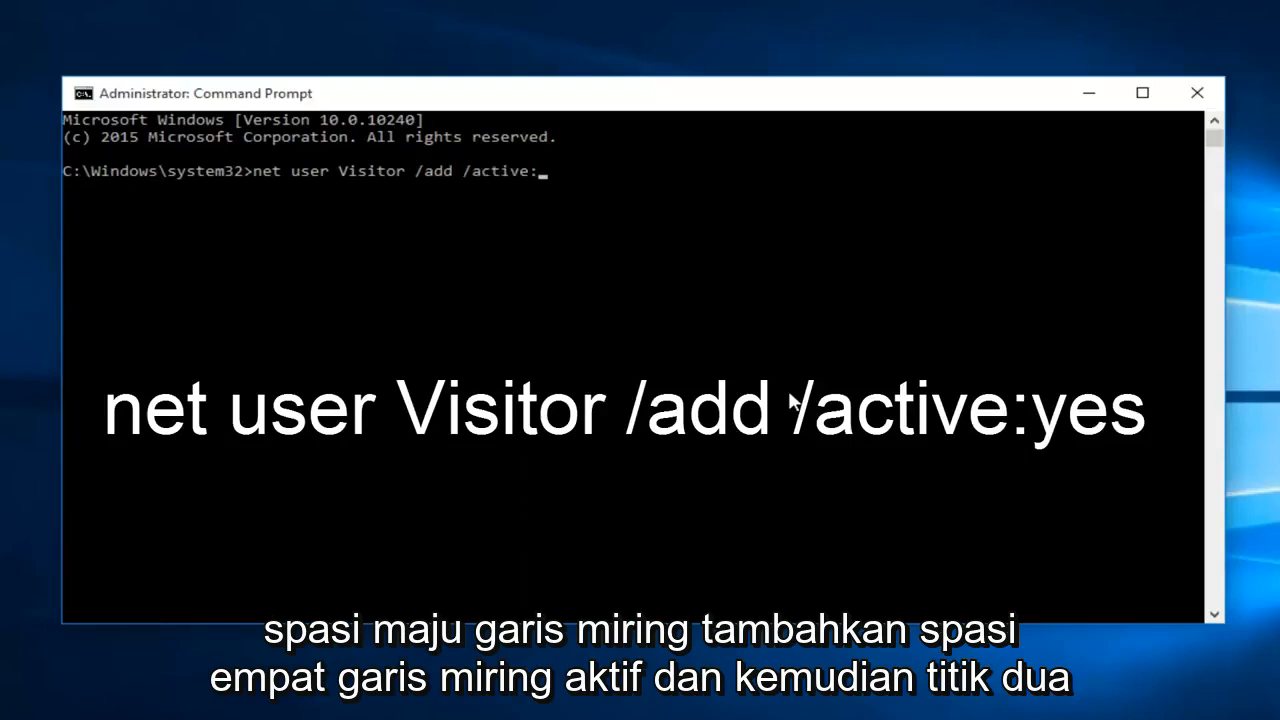
{"action": "type", "text": "yes"}
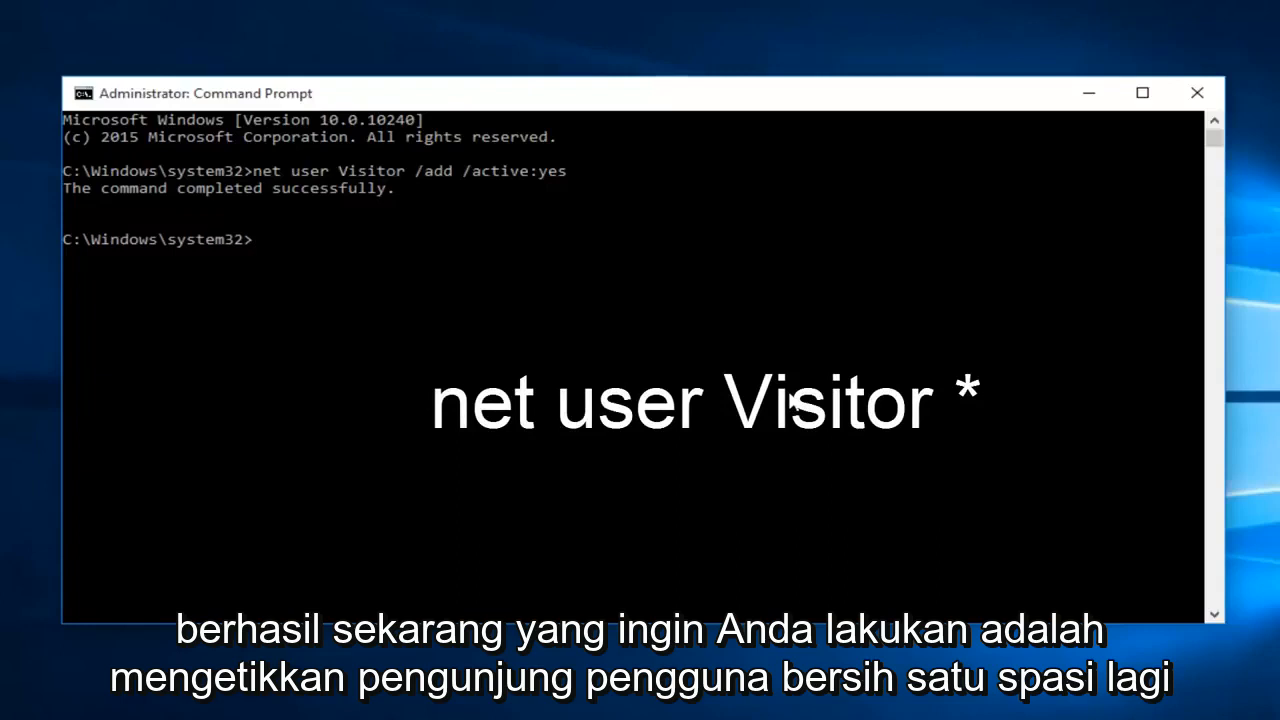
Step: Run 'net user Visitor *' and leave both password prompts blank
{"action": "type", "text": "net"}
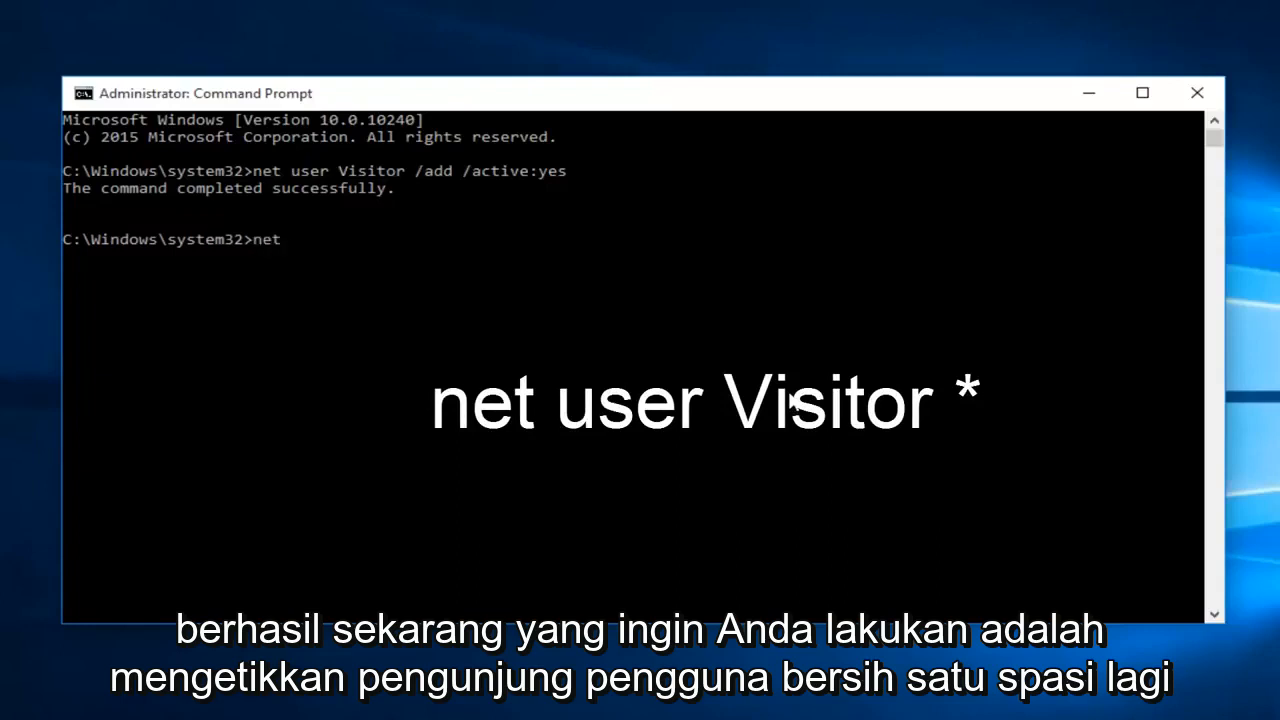
{"action": "type", "text": "user"}
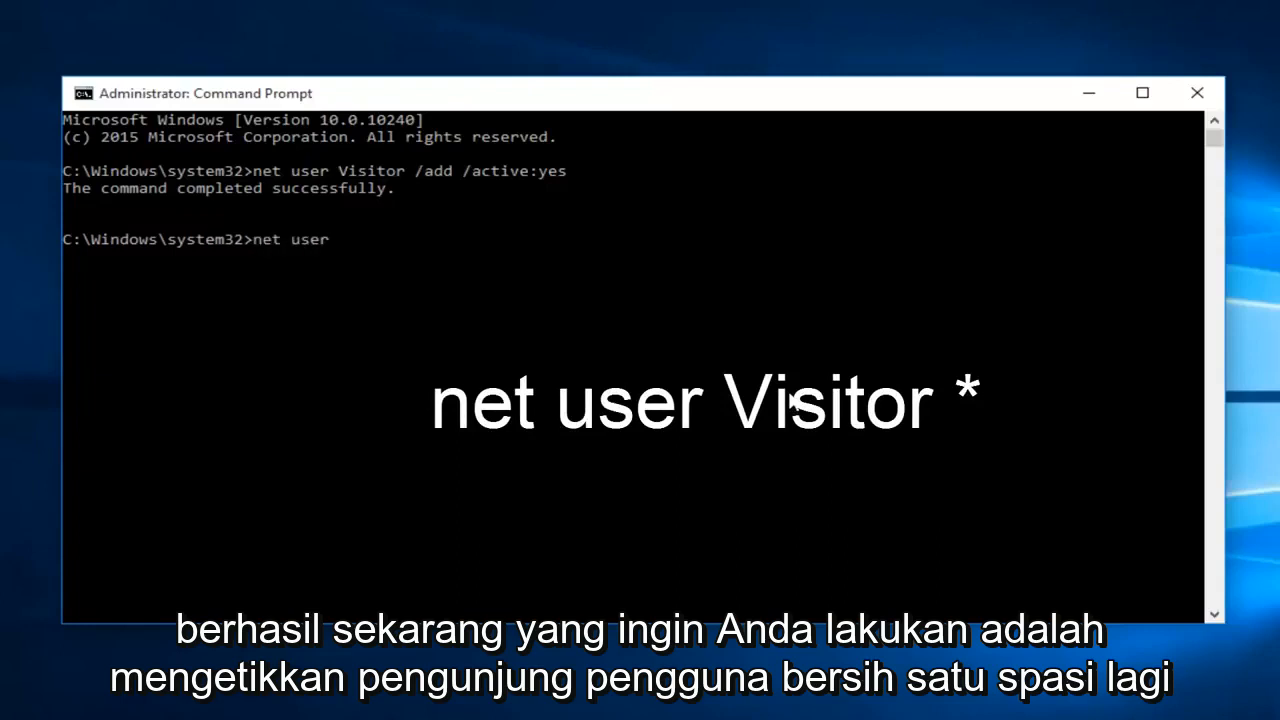
{"action": "type", "text": "Vi"}
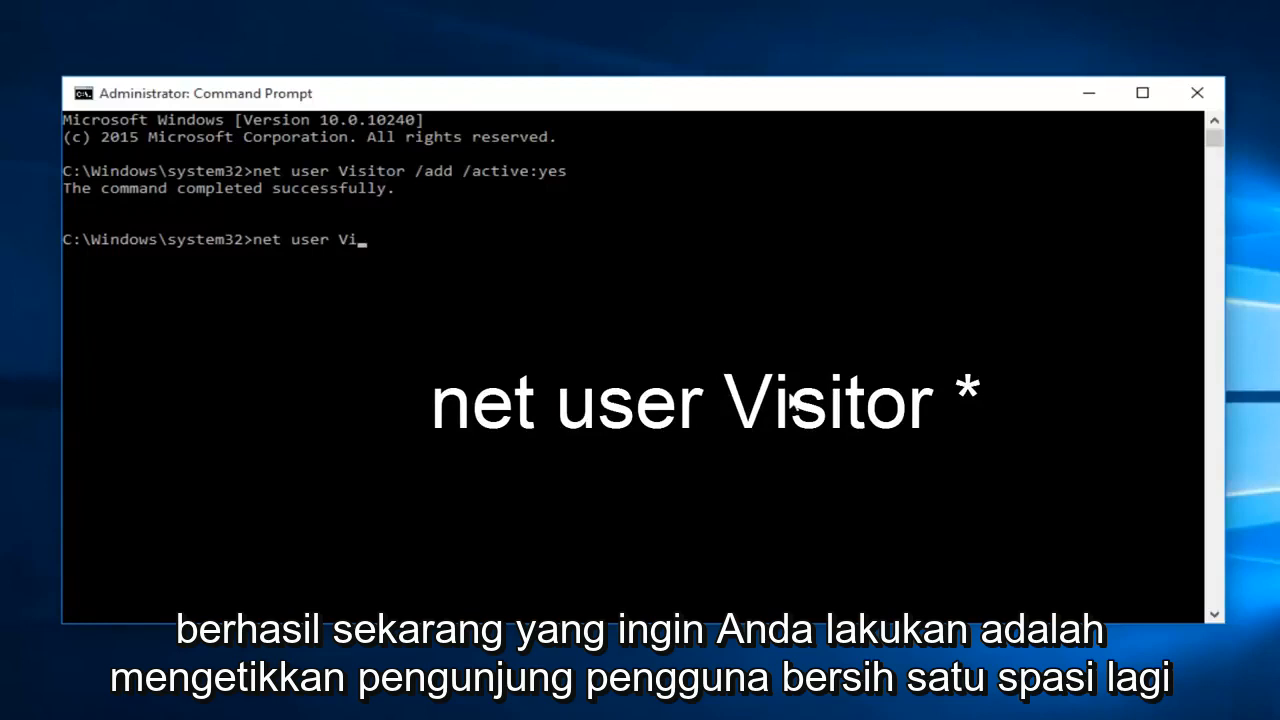
{"action": "type", "text": "sitor *"}
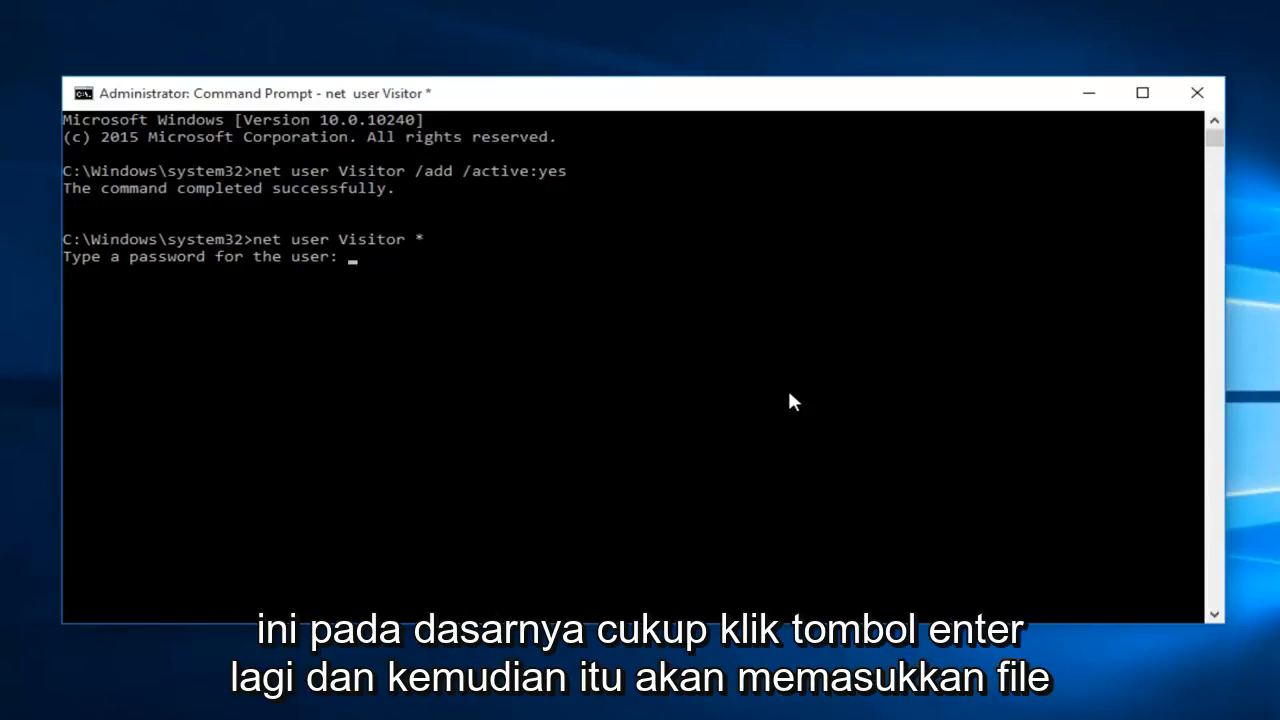
{"action": "key", "text": "Return"}
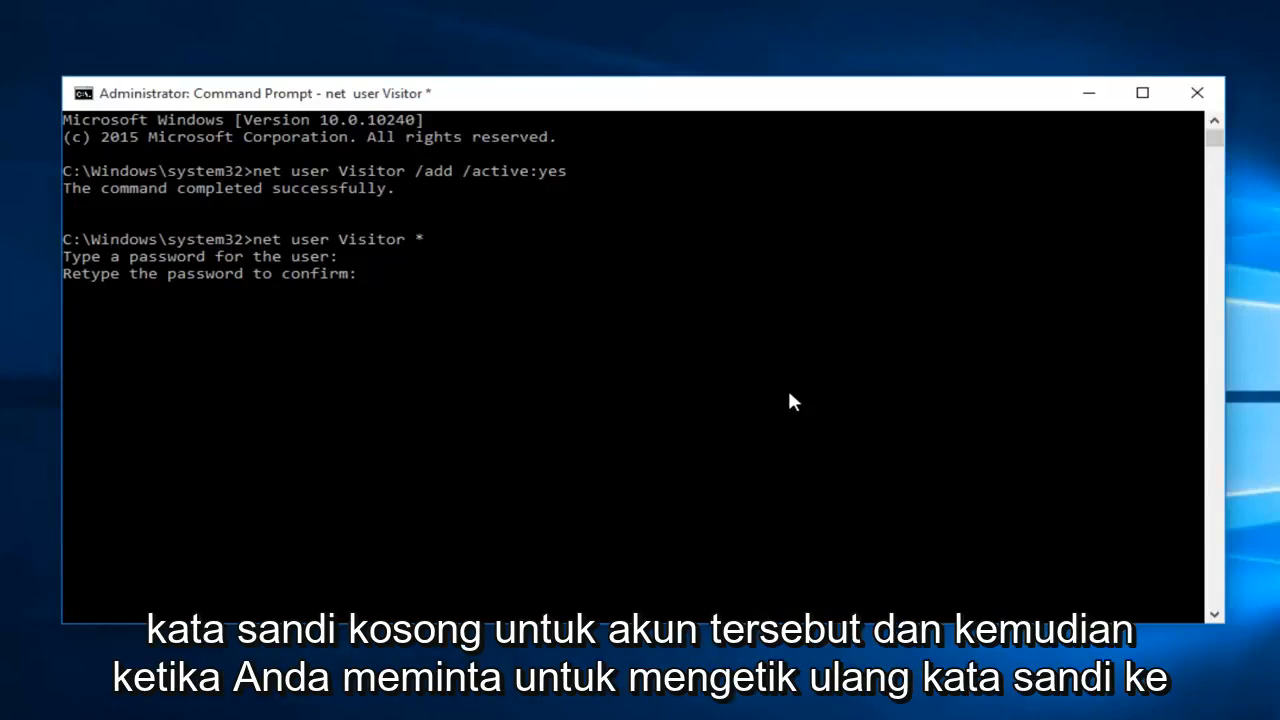
{"action": "key", "text": "Return"}
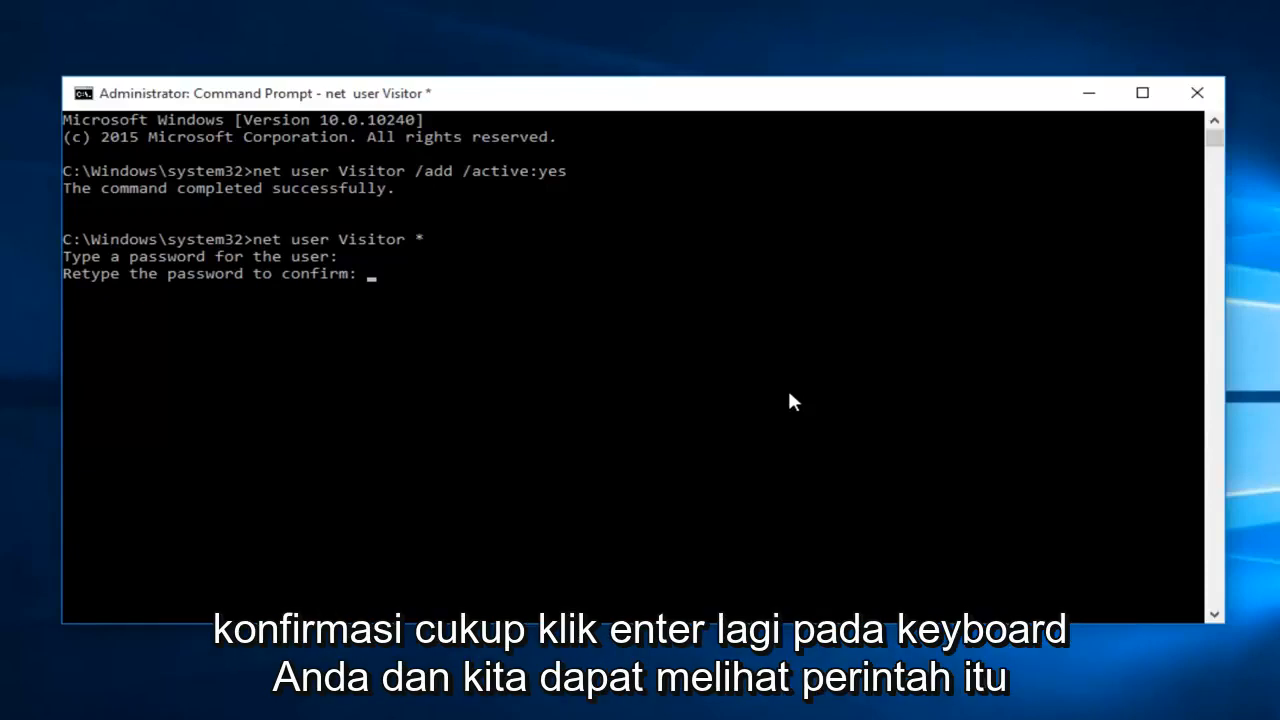
{"action": "key", "text": "Return"}
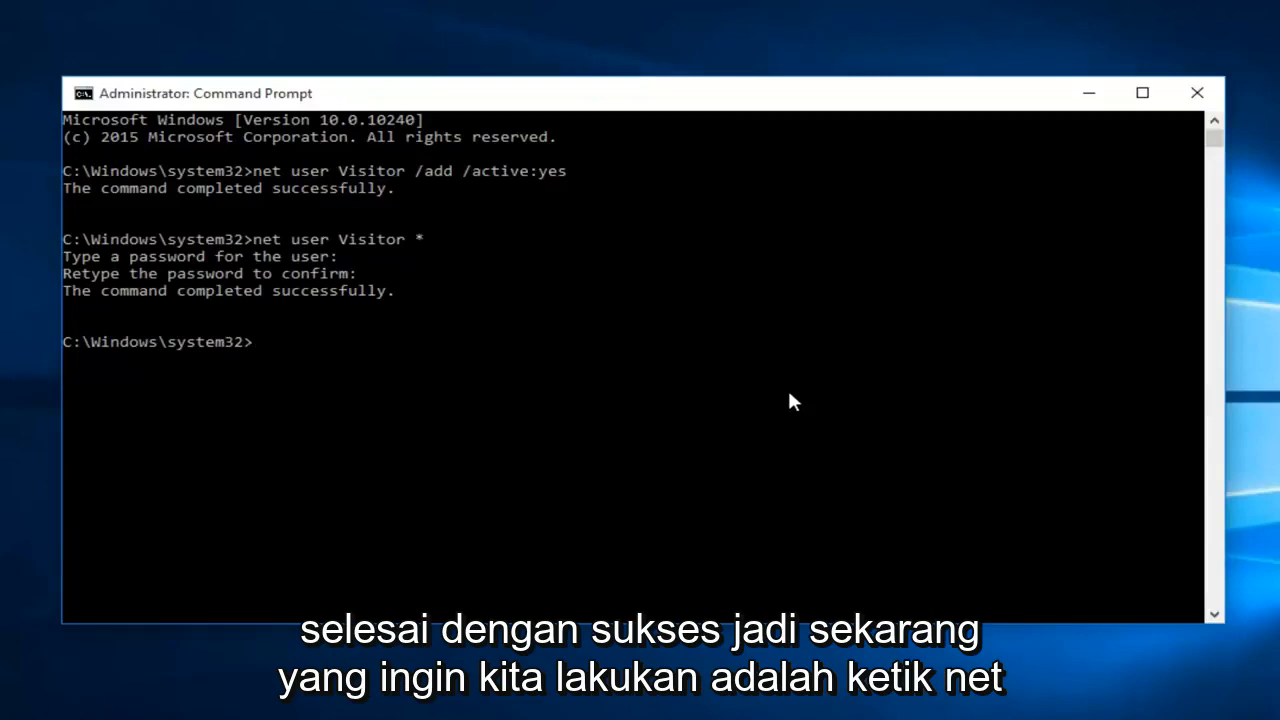
Step: Run 'net localgroup users Visitor /delete' to remove Visitor from the Users group
{"action": "type", "text": "net localgroup"}
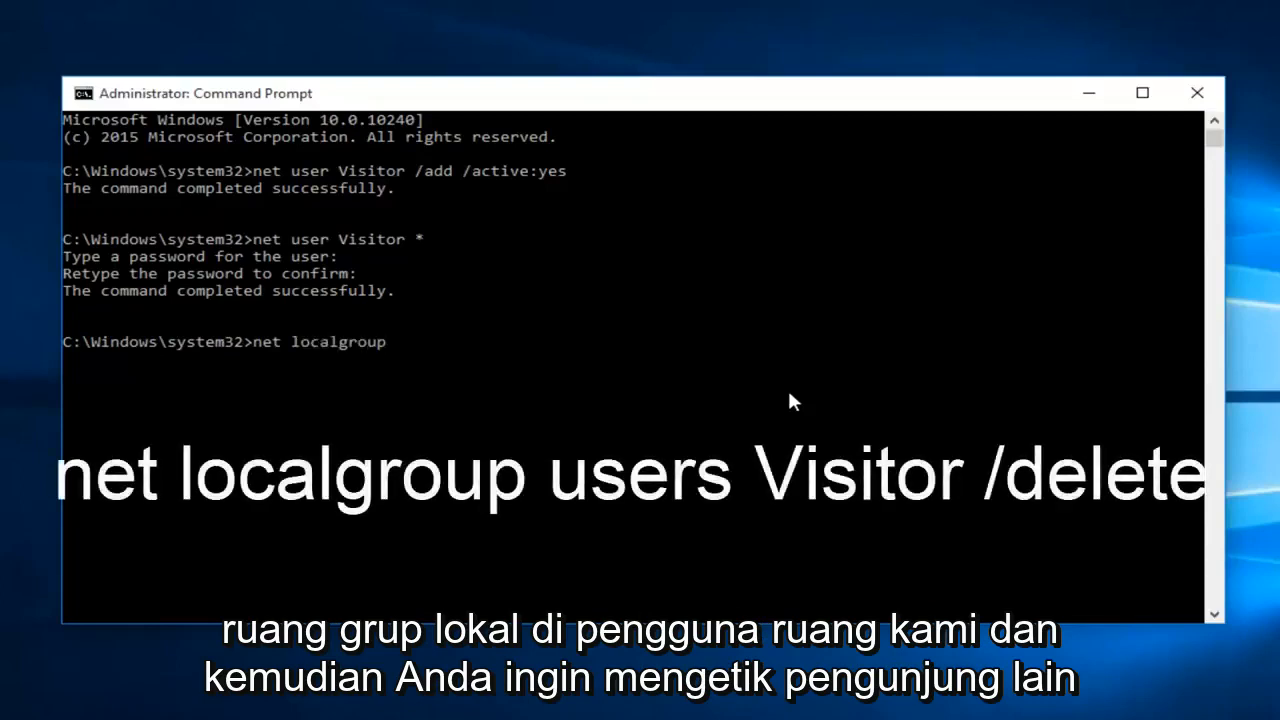
{"action": "type", "text": "users"}
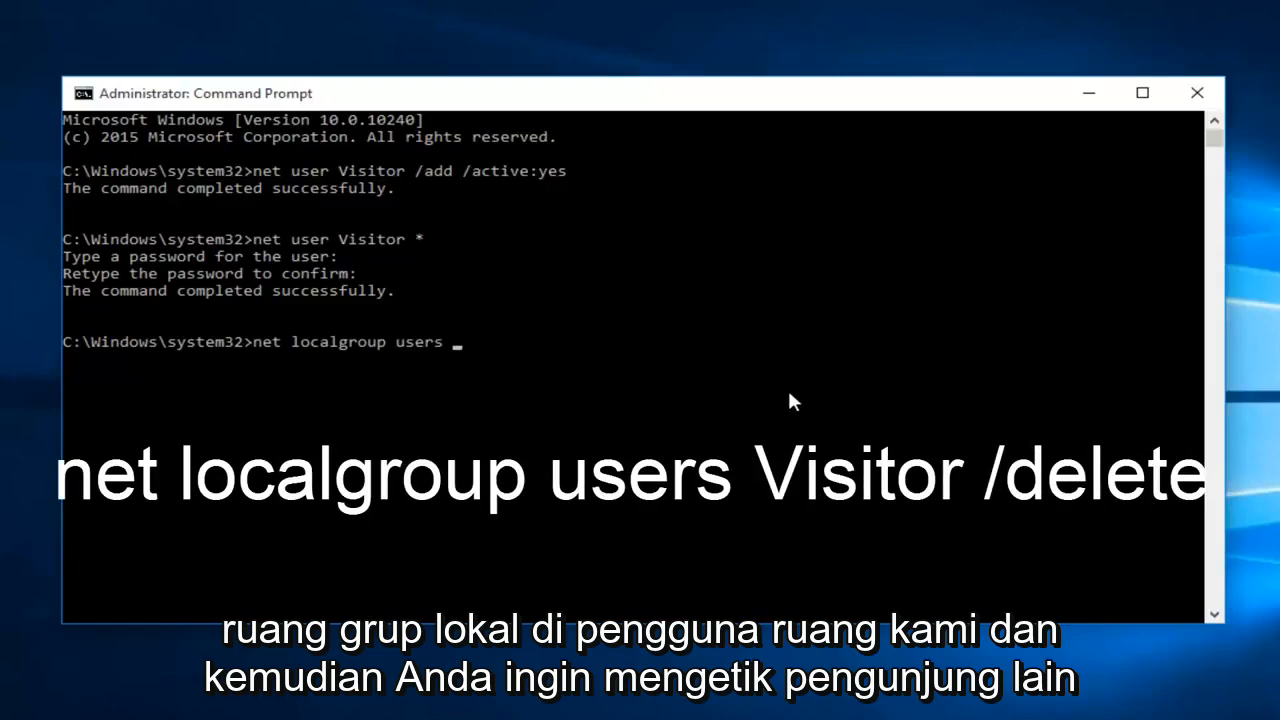
{"action": "type", "text": "Visi"}
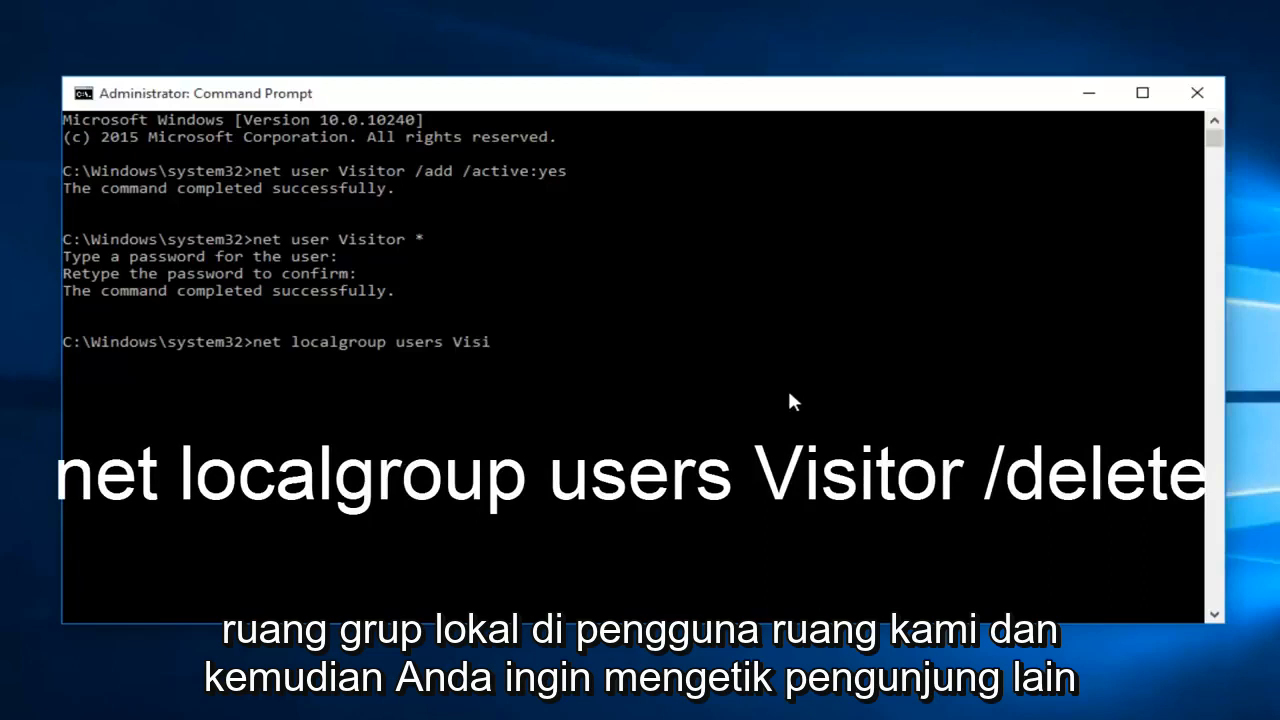
{"action": "type", "text": "tor"}
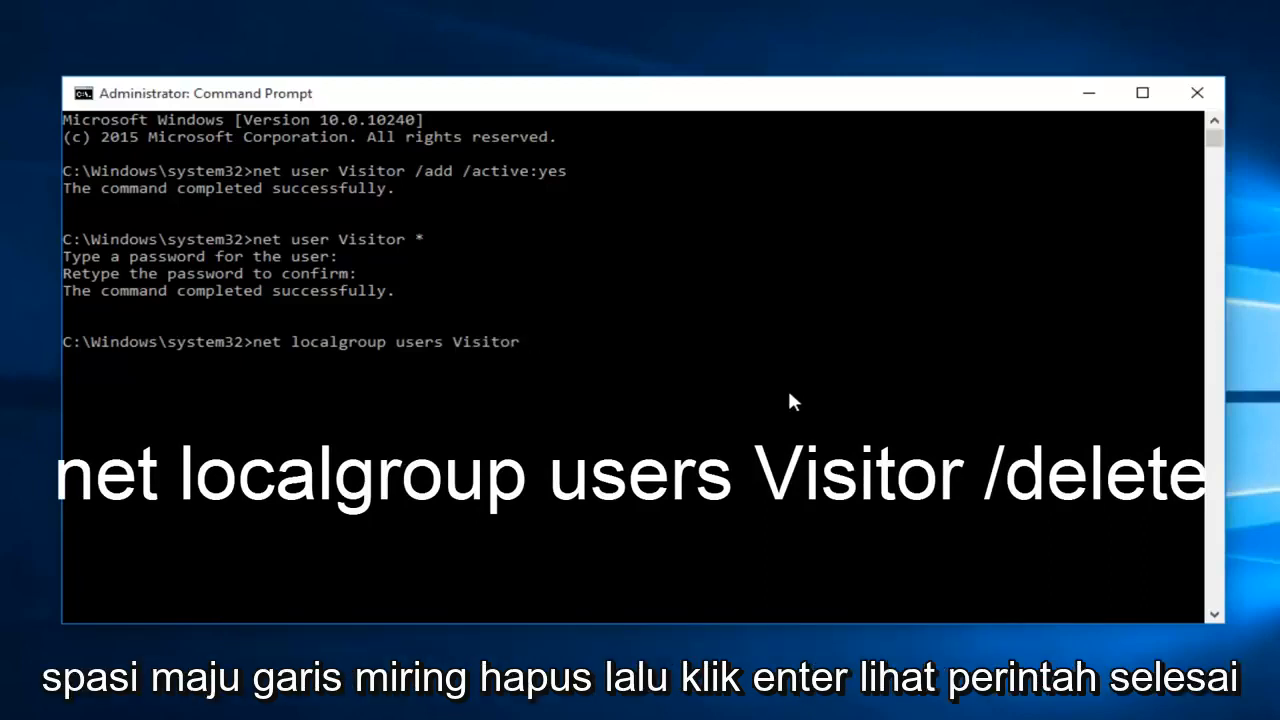
{"action": "type", "text": "/delet"}
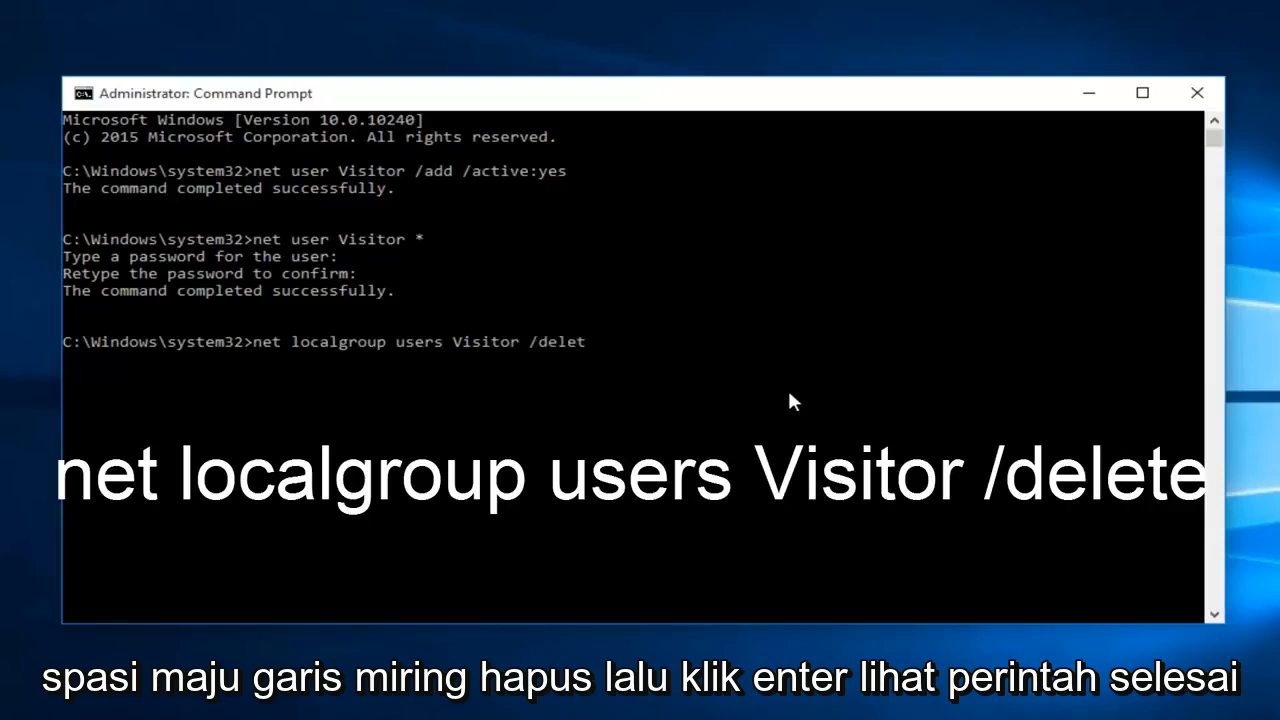
{"action": "key", "text": "Return"}
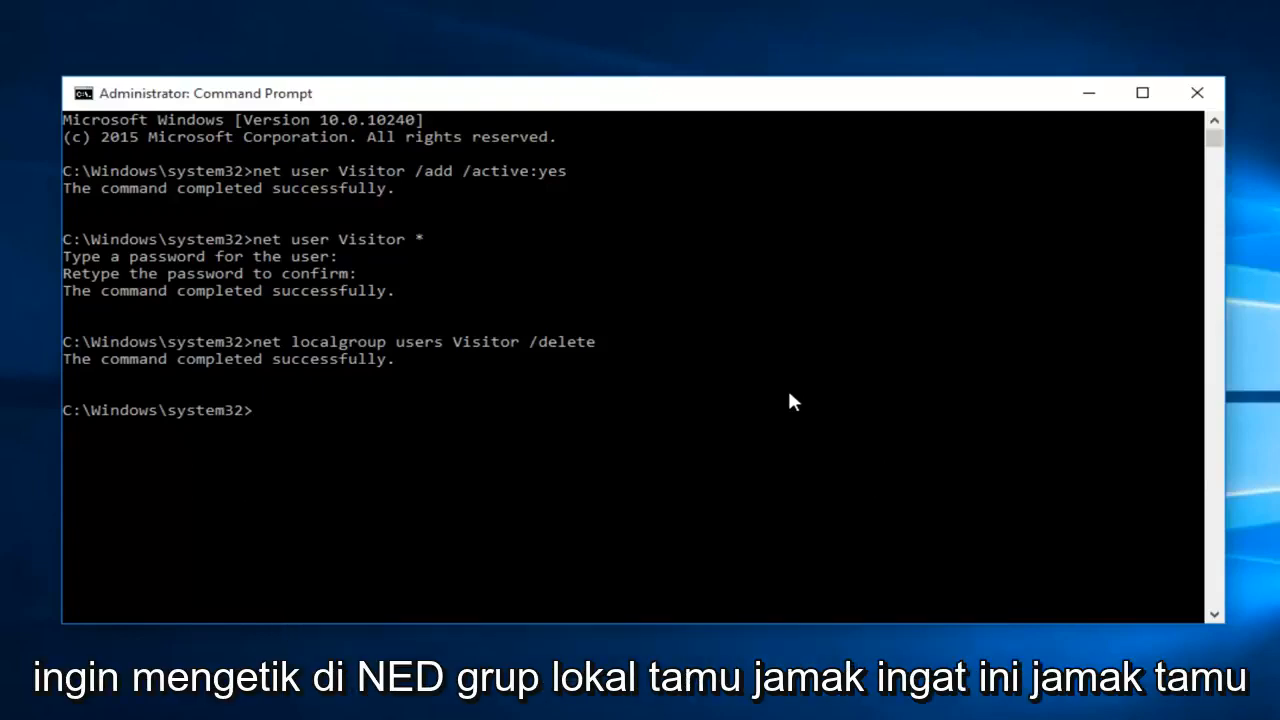
Step: Run 'net localgroup guests Visitor /add' to put Visitor in the Guests group
{"action": "type", "text": "net locs"}
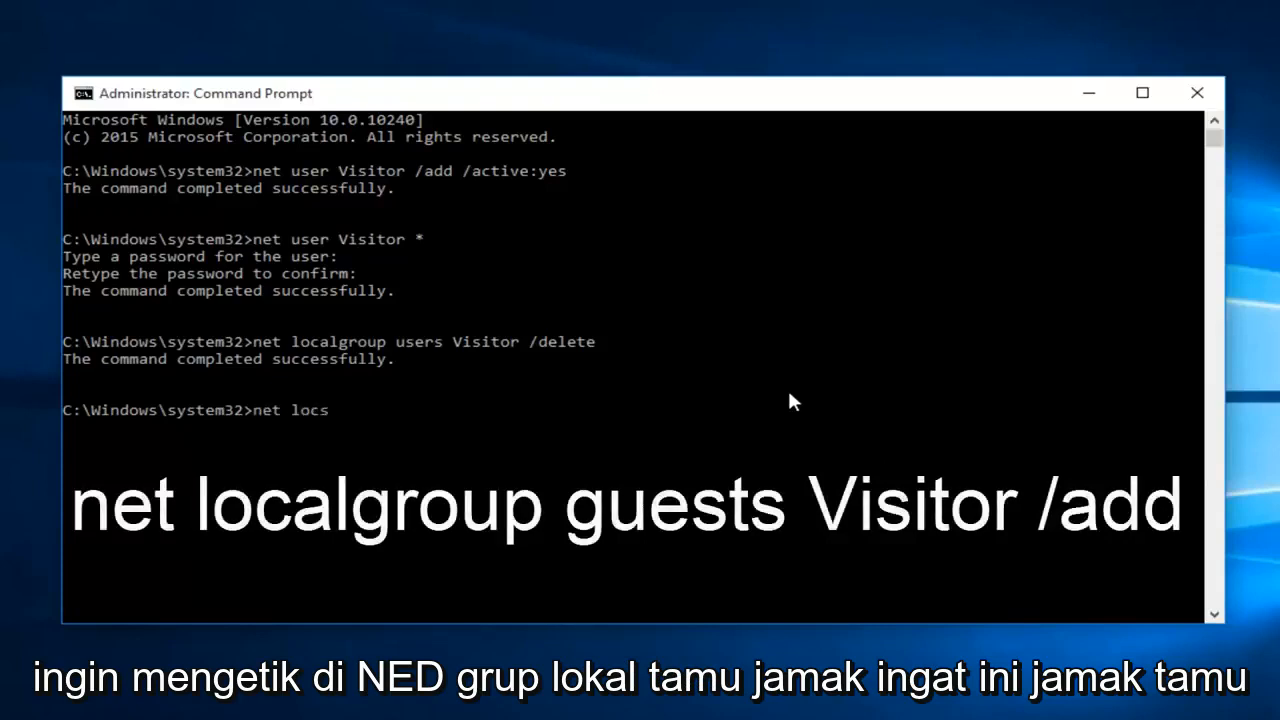
{"action": "type", "text": "algroup"}
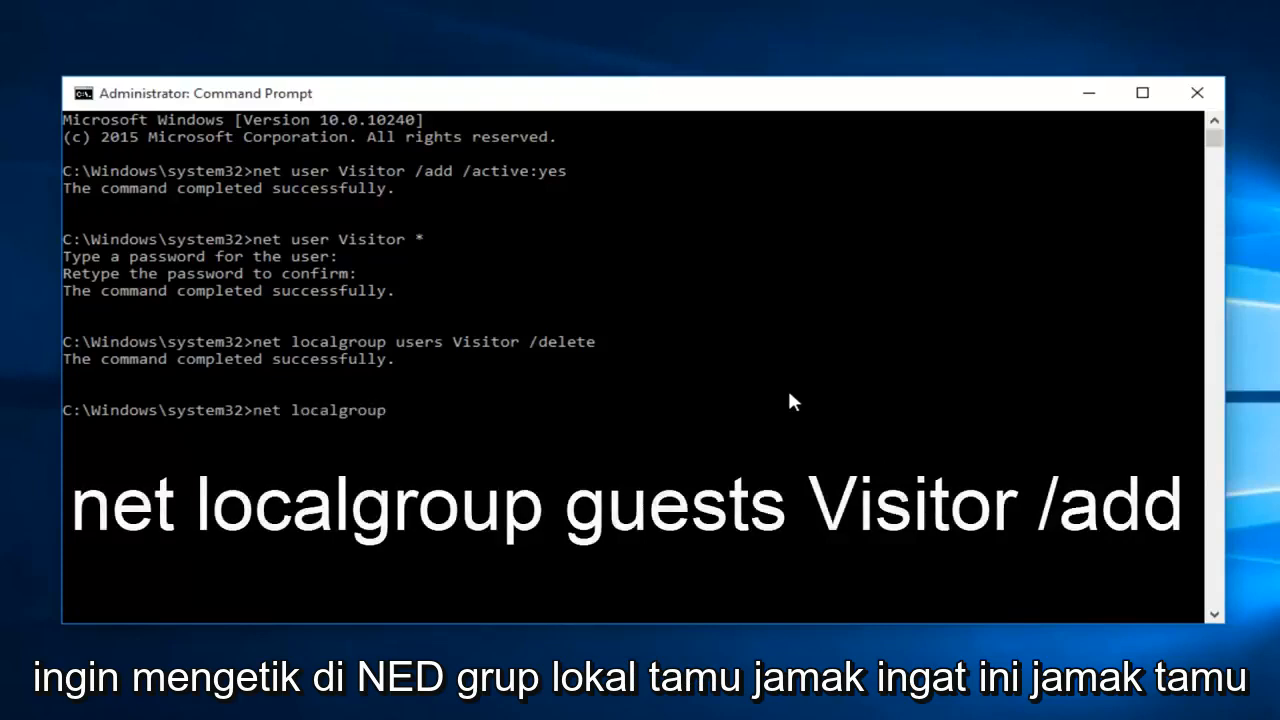
{"action": "type", "text": "gu"}
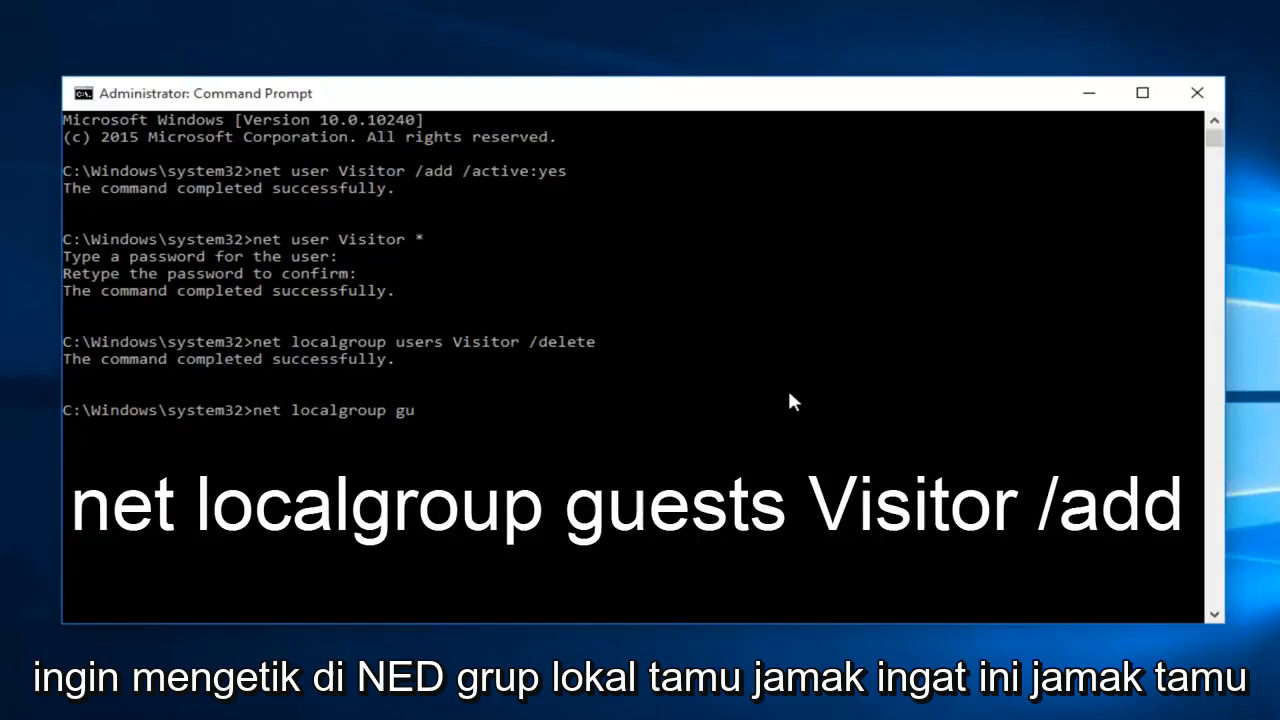
{"action": "type", "text": "ests"}
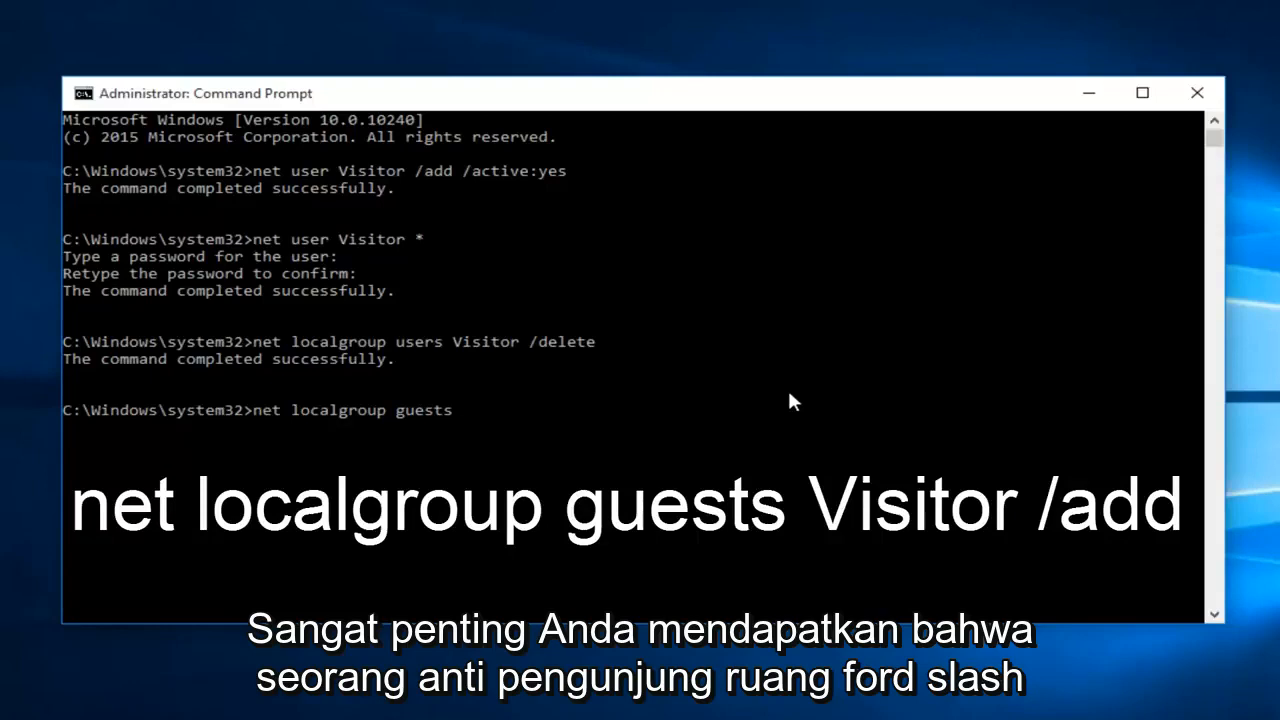
{"action": "type", "text": "Visit"}
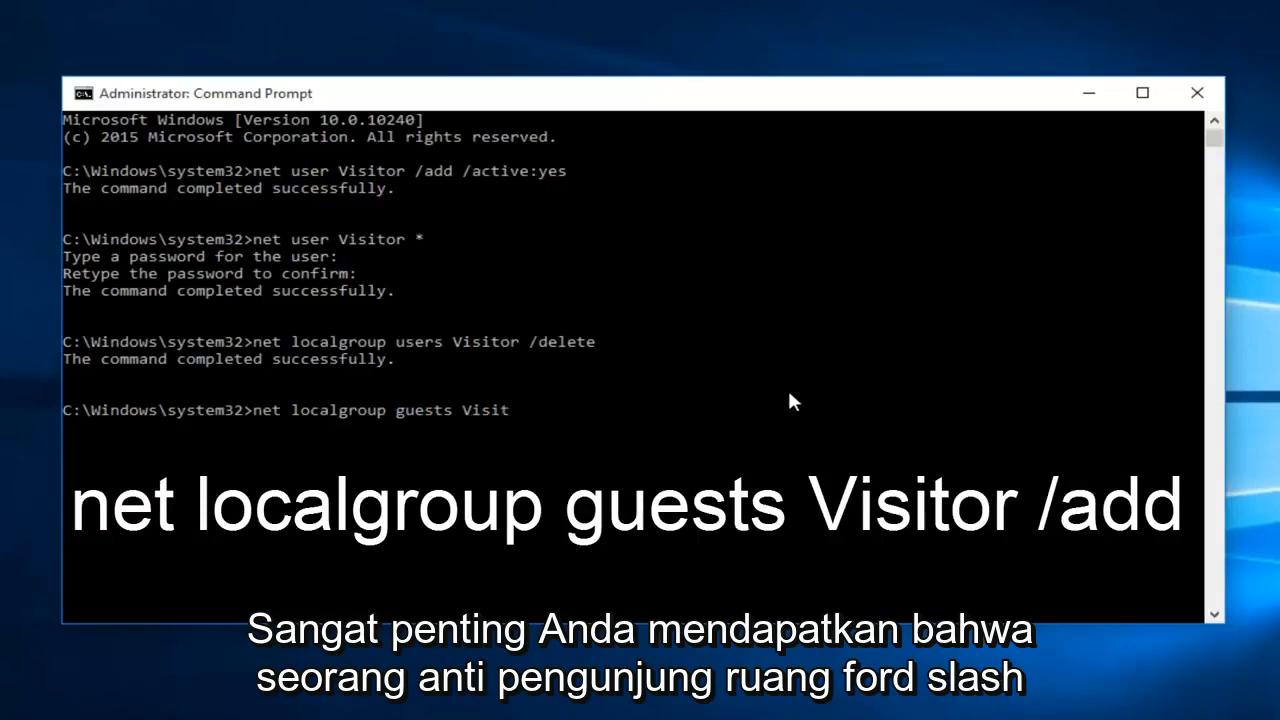
{"action": "type", "text": "or /ad"}
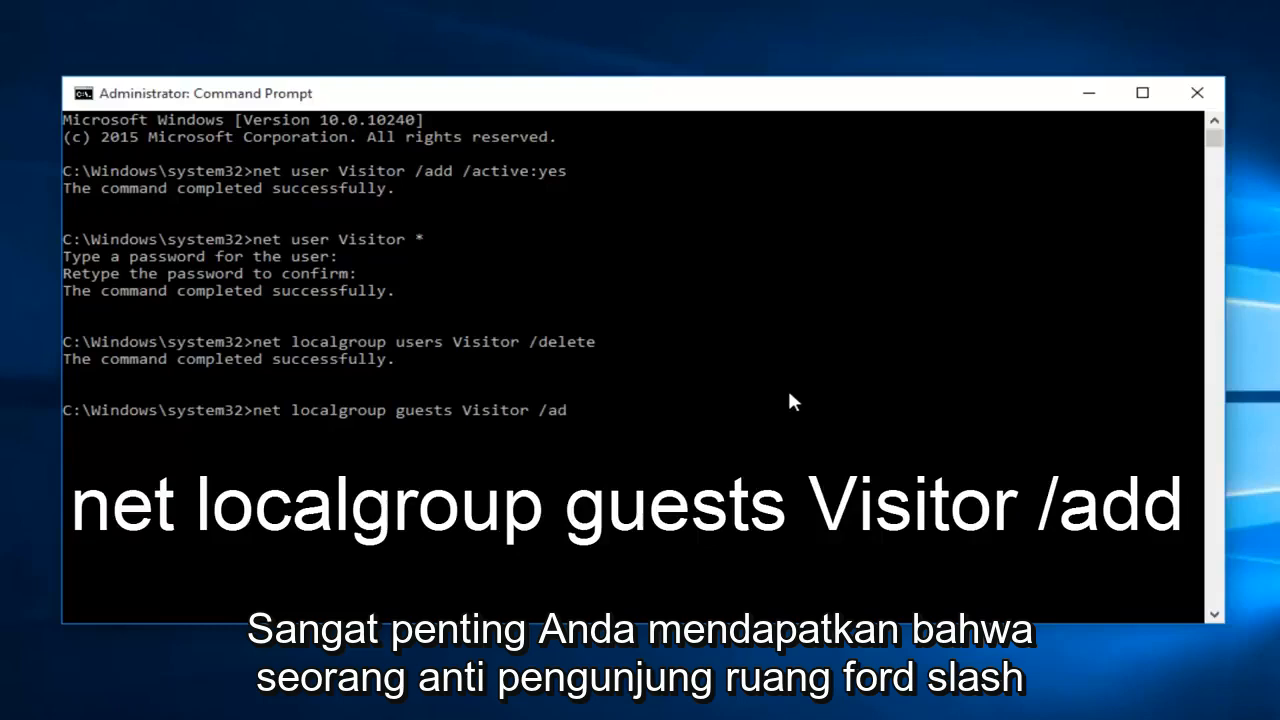
{"action": "type", "text": "d"}
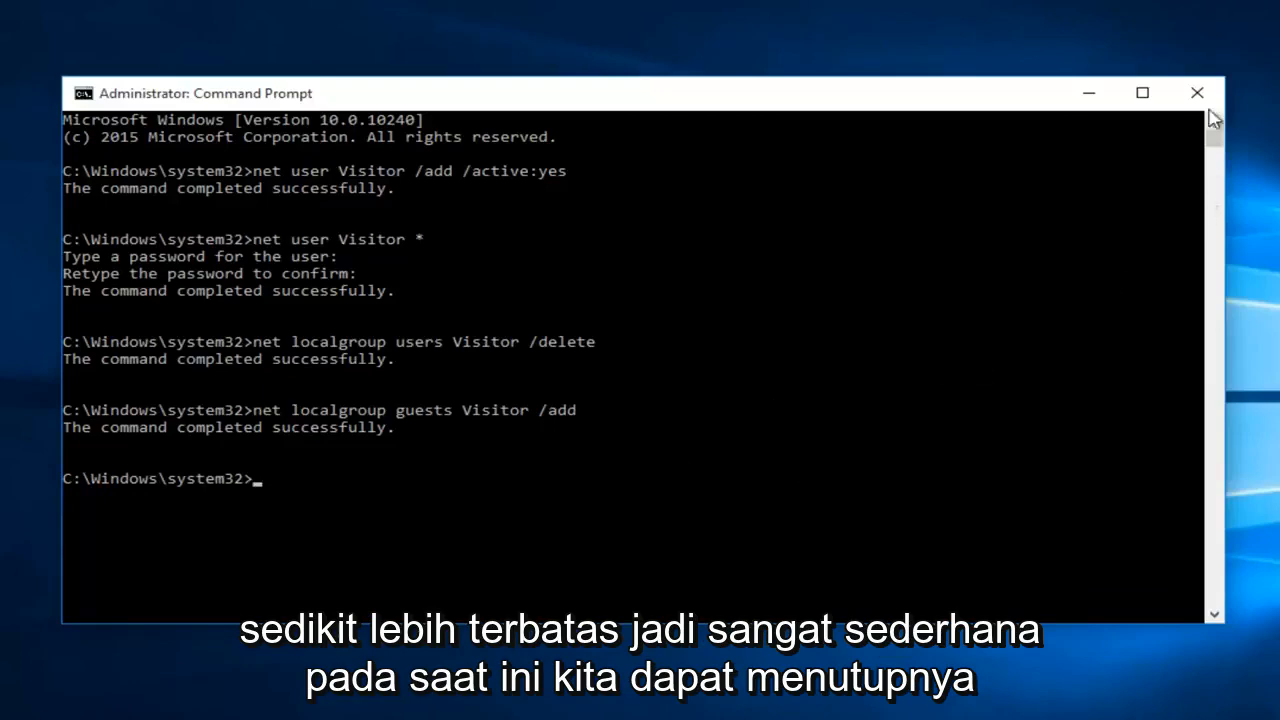
Step: Close Command Prompt and show the Start menu's account-switch list, now listing Visitor
{"action": "left_click", "coordinate": [1196, 94]}
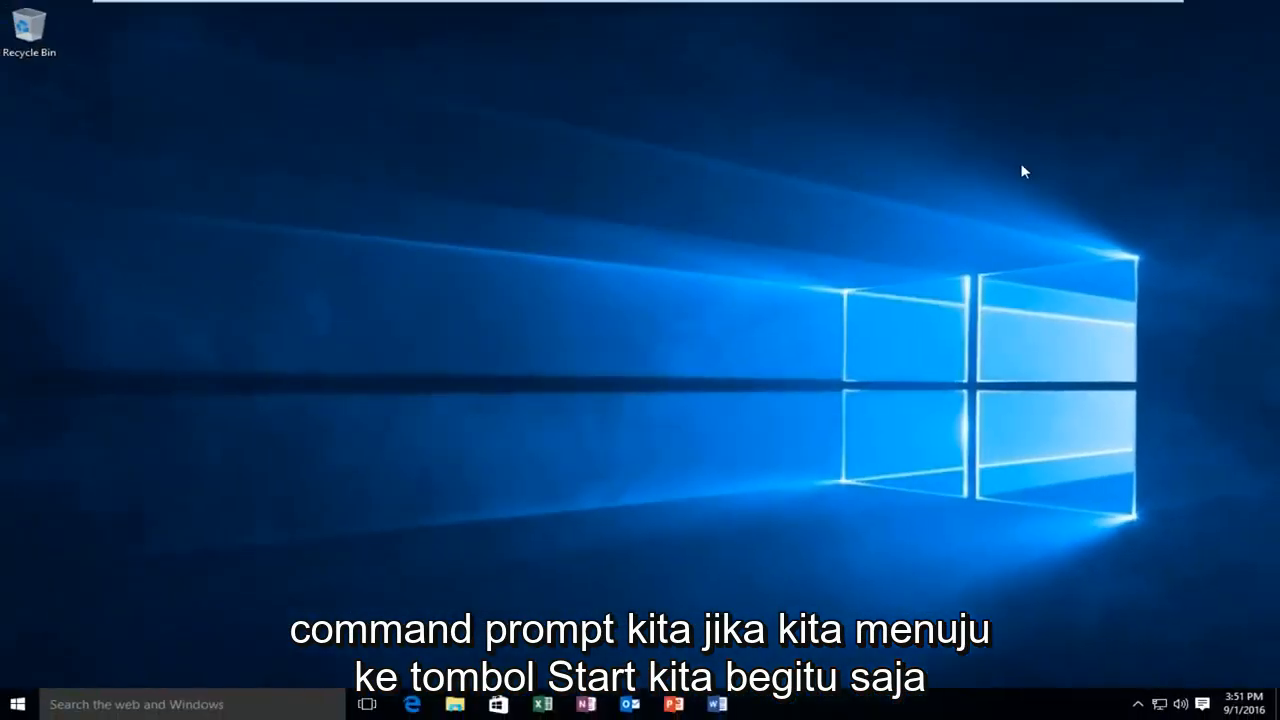
{"action": "mouse_move", "coordinate": [80, 684]}
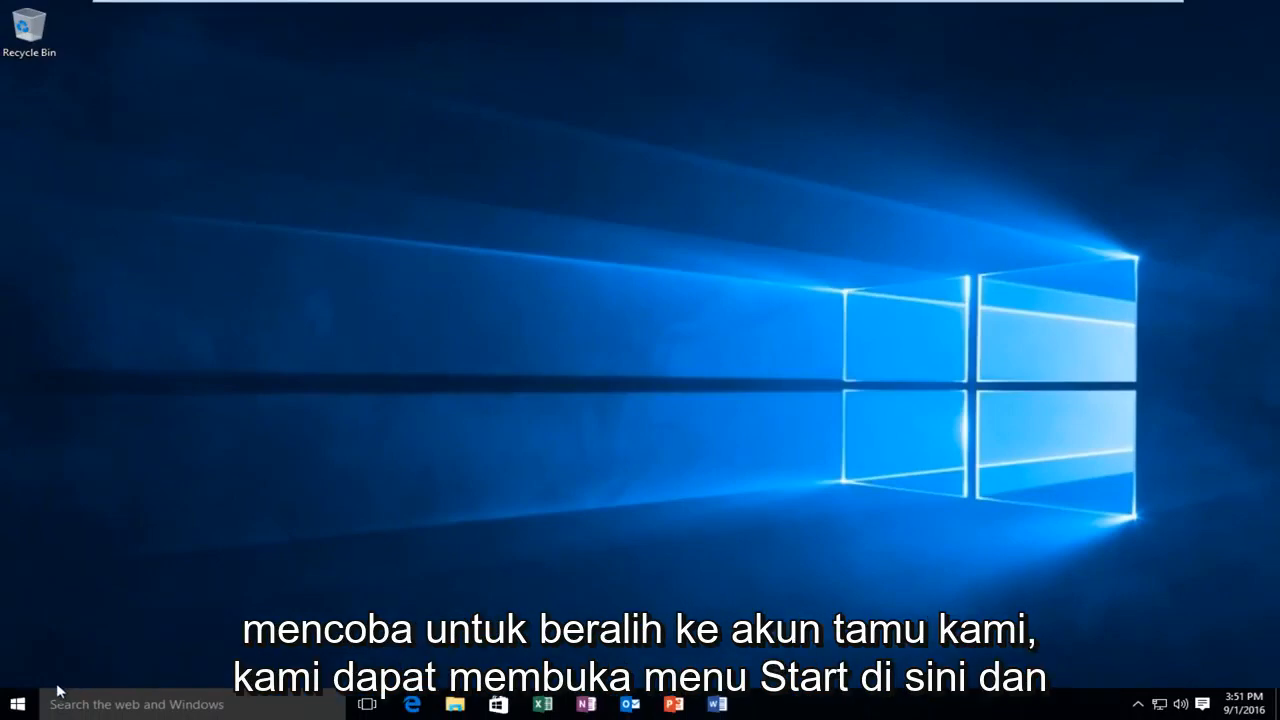
{"action": "left_click", "coordinate": [16, 704]}
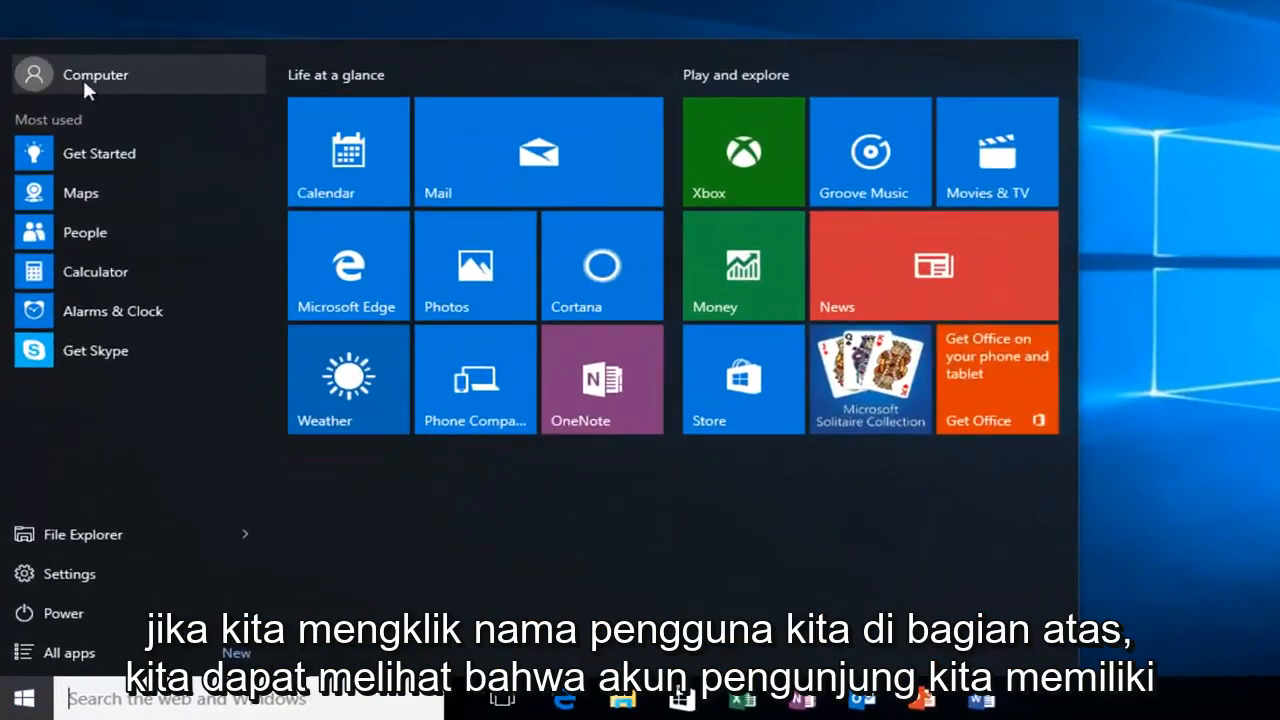
{"action": "left_click", "coordinate": [94, 74]}
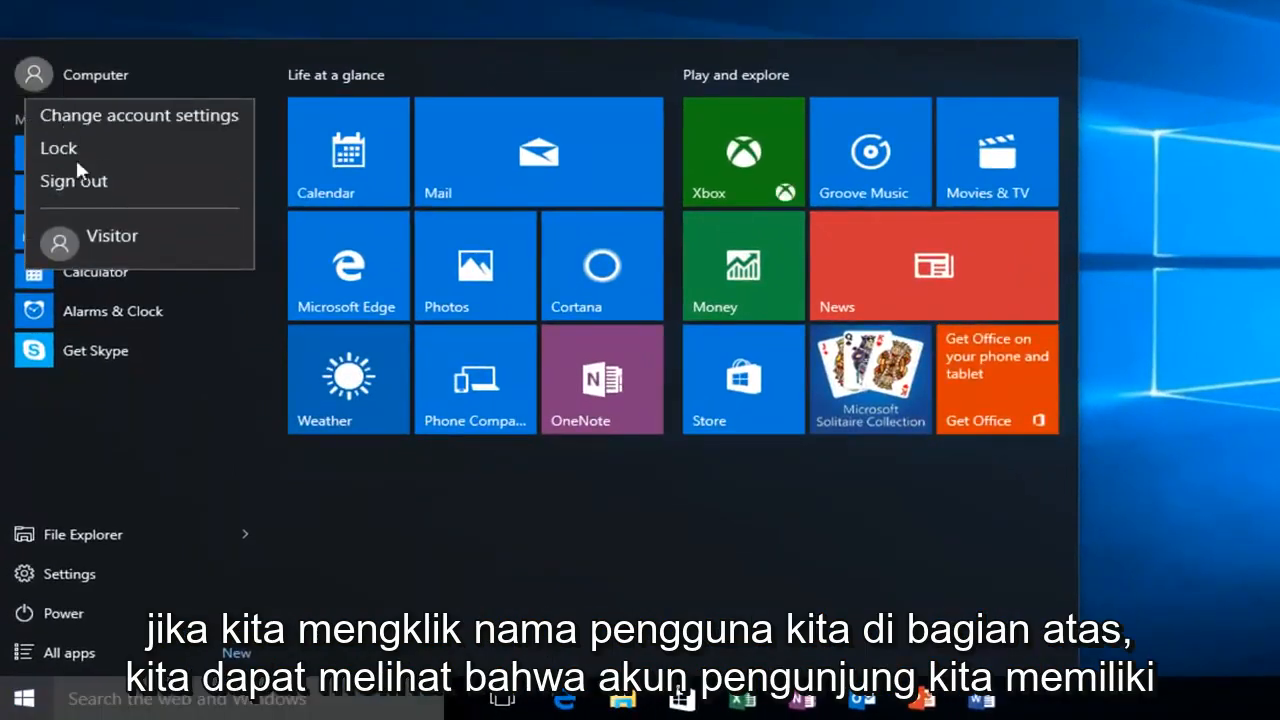